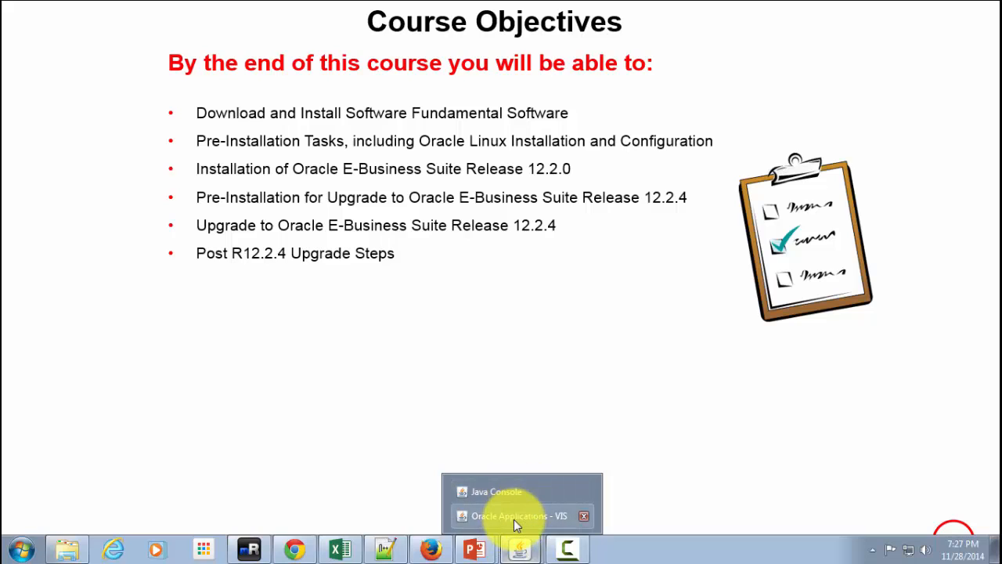
Bring the 'Oracle Applications - VIS' window to the front from the Java taskbar preview.
{"action": "left_click", "coordinate": [517, 516]}
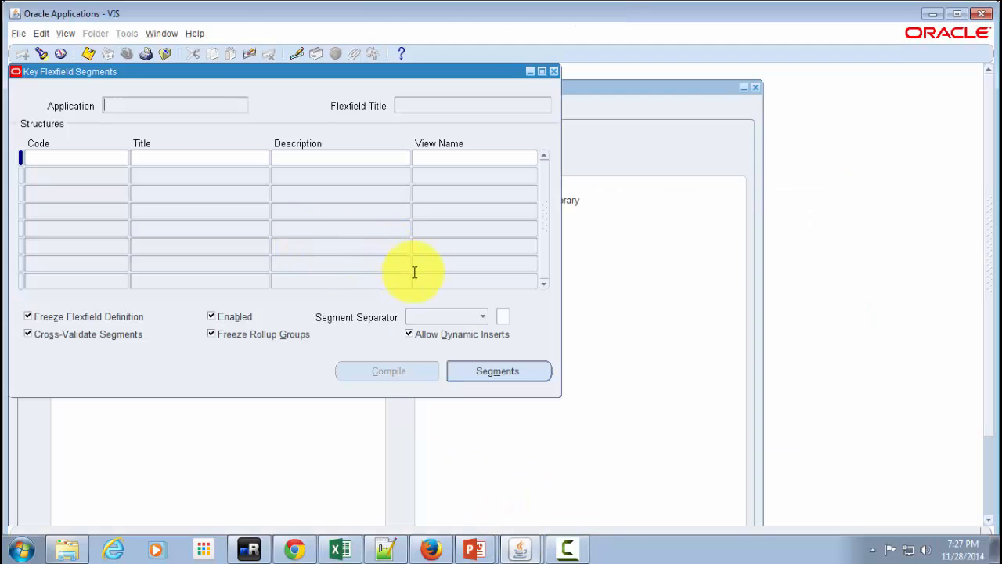
{"action": "mouse_move", "coordinate": [196, 39]}
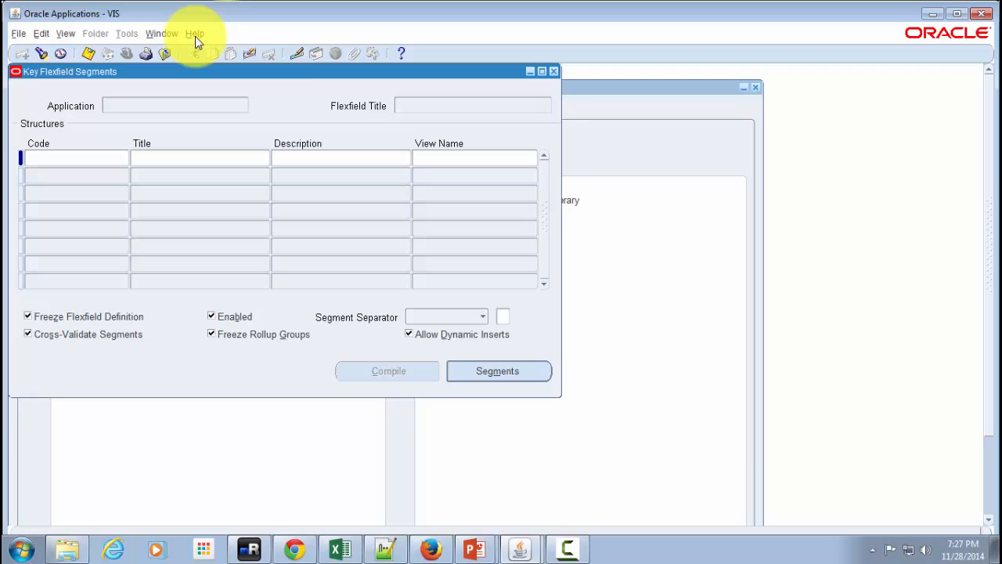
Open About Oracle Applications from the Help menu to see release 12.2.4 and database 11.2.0.3.0.
{"action": "left_click", "coordinate": [194, 32]}
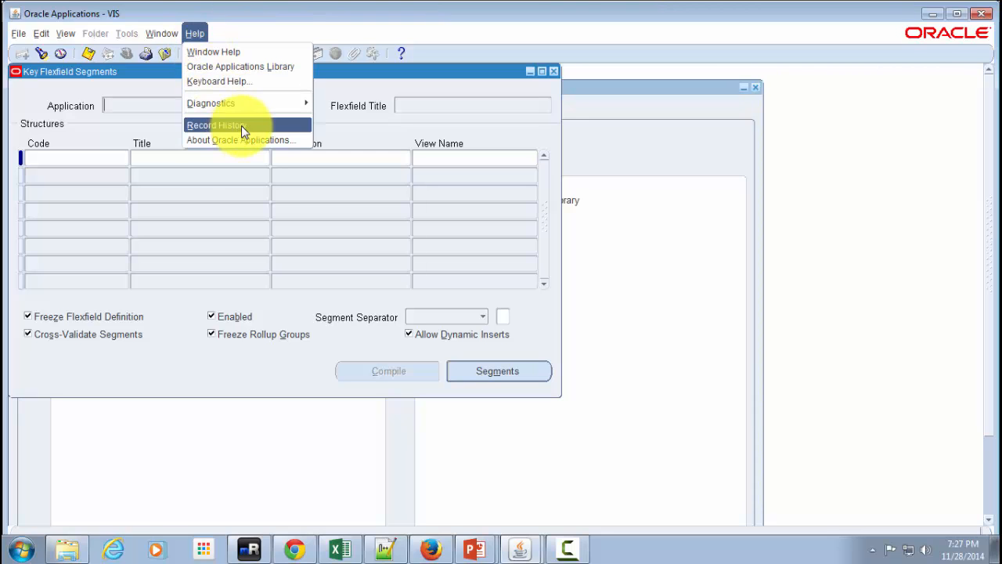
{"action": "left_click", "coordinate": [215, 125]}
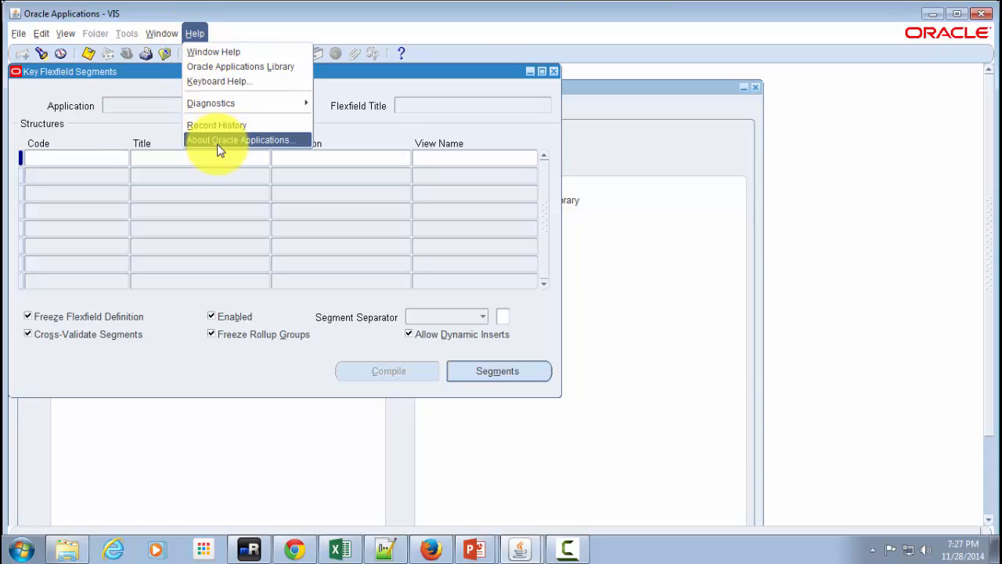
{"action": "left_click", "coordinate": [244, 139]}
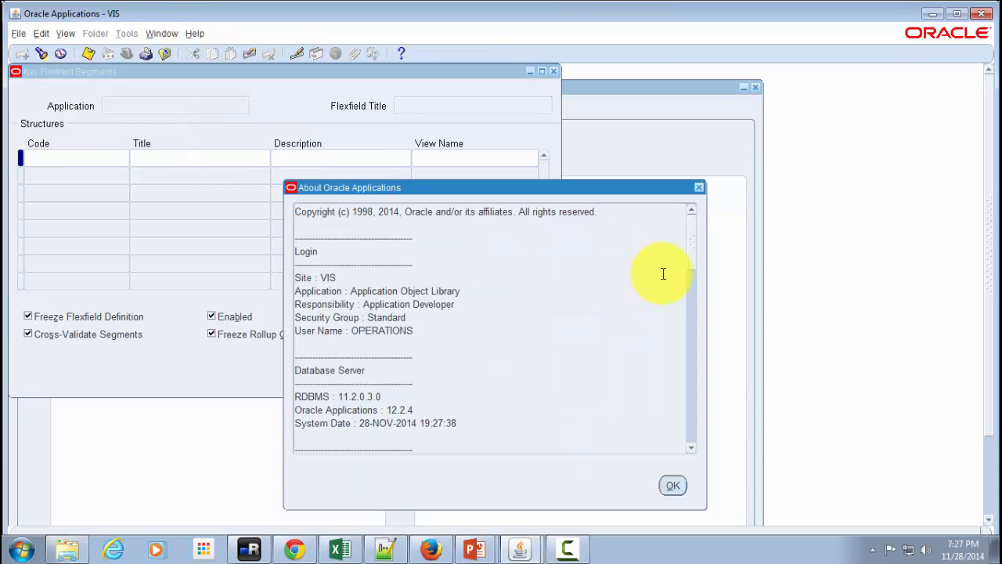
{"action": "mouse_move", "coordinate": [407, 413]}
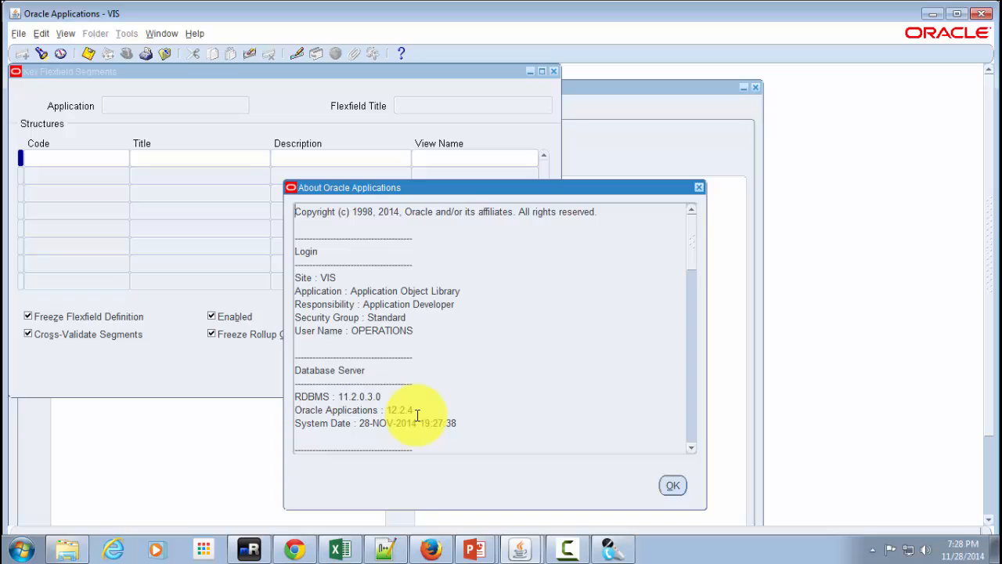
Dismiss the About Oracle Applications dialog with OK, returning to the blank Key Flexfield Segments form.
{"action": "left_click", "coordinate": [672, 484]}
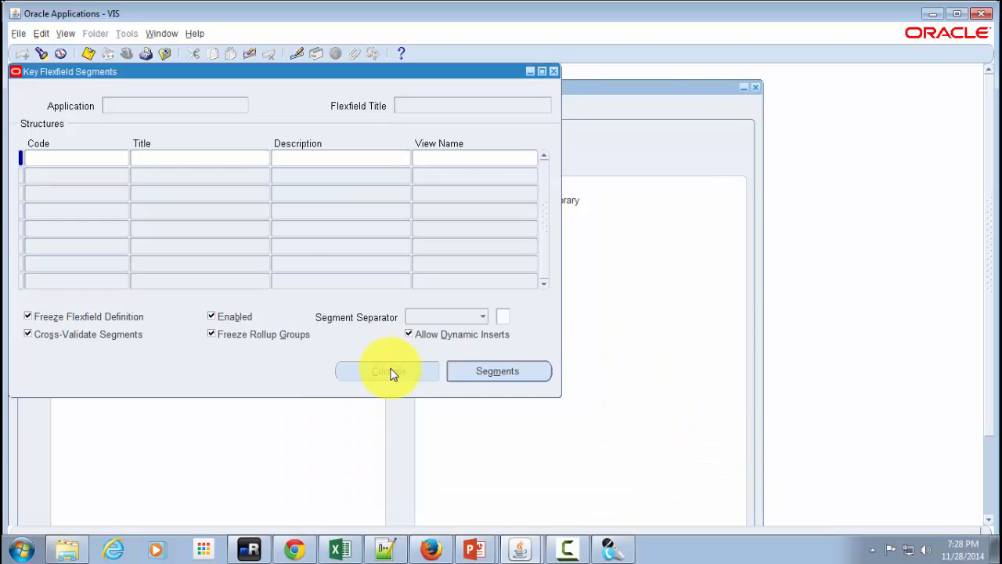